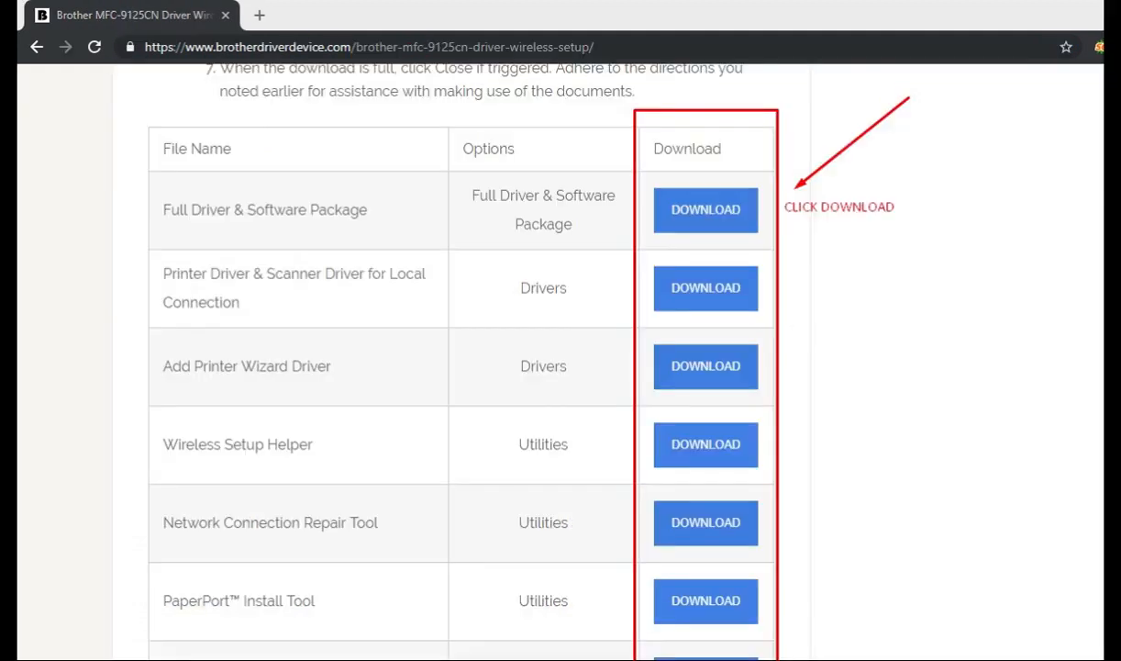
Step: Download the Brother MFC-9125CN Full Driver & Software Package
left_click(705, 209)
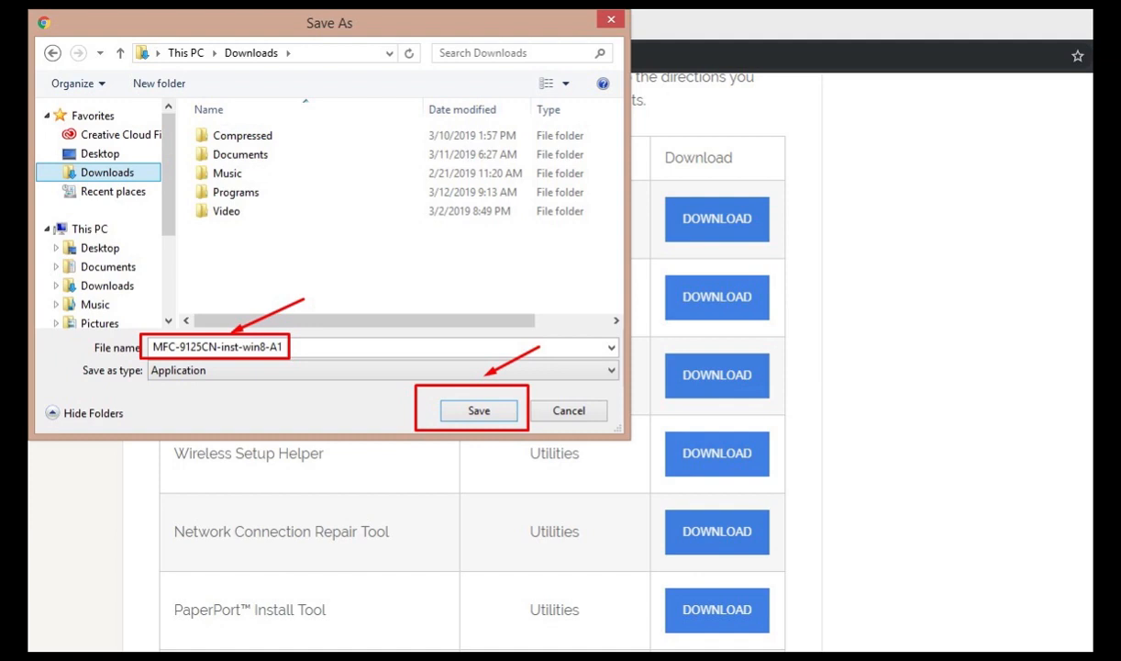
Step: Save the MFC-9125CN-inst-win8-A1 installer into the Downloads folder
left_click(478, 410)
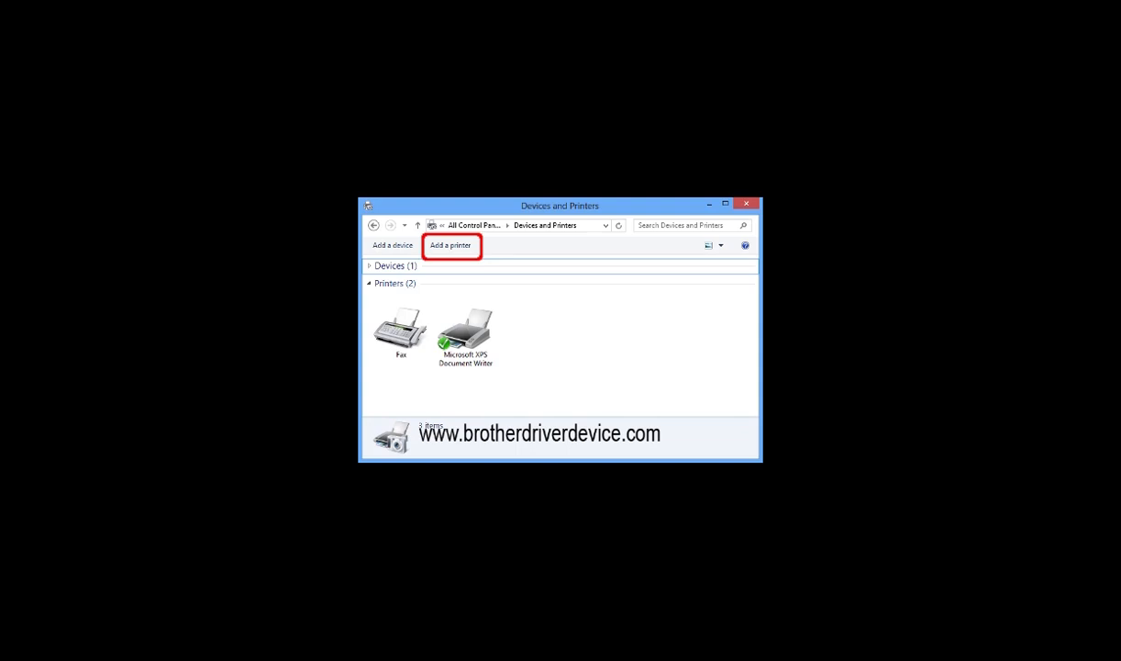
Step: Add a printer that isn't listed, using a TCP/IP address or hostname
left_click(451, 245)
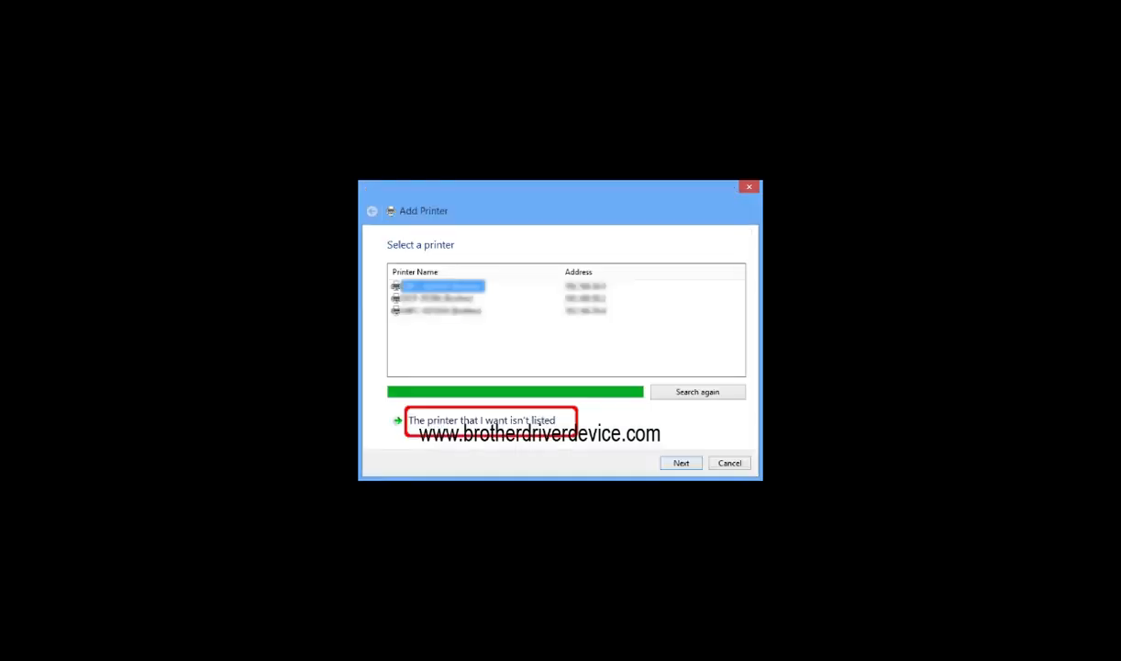
left_click(482, 419)
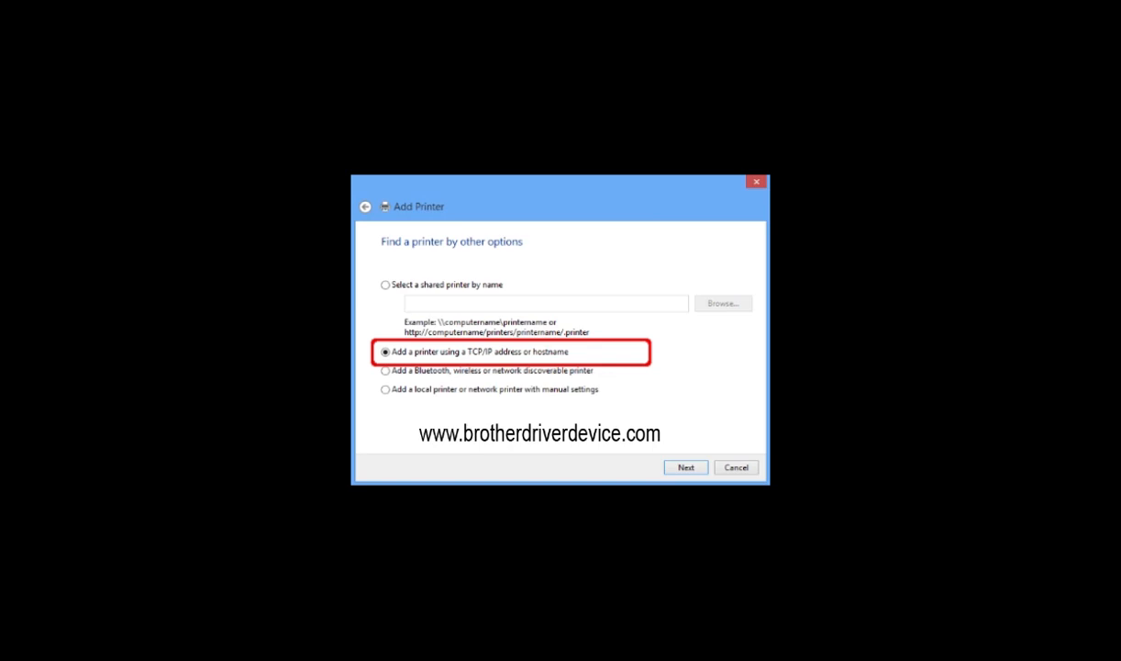
left_click(686, 467)
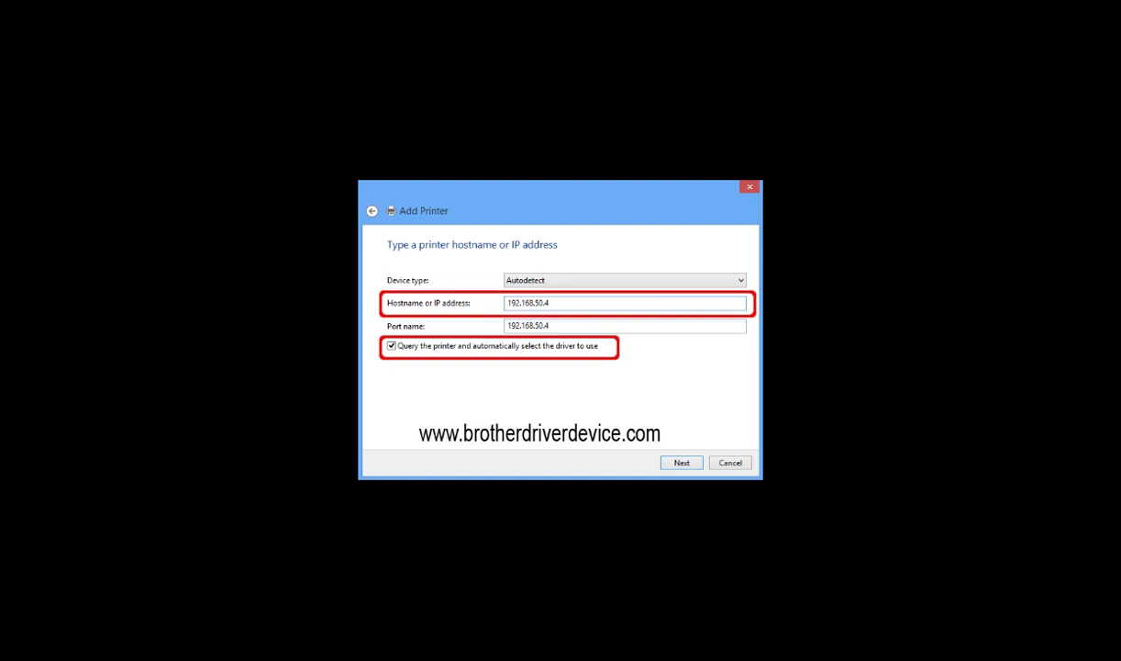
Step: Use 192.168.50.4 as the printer address with 'Query the printer' kept on
left_click(681, 461)
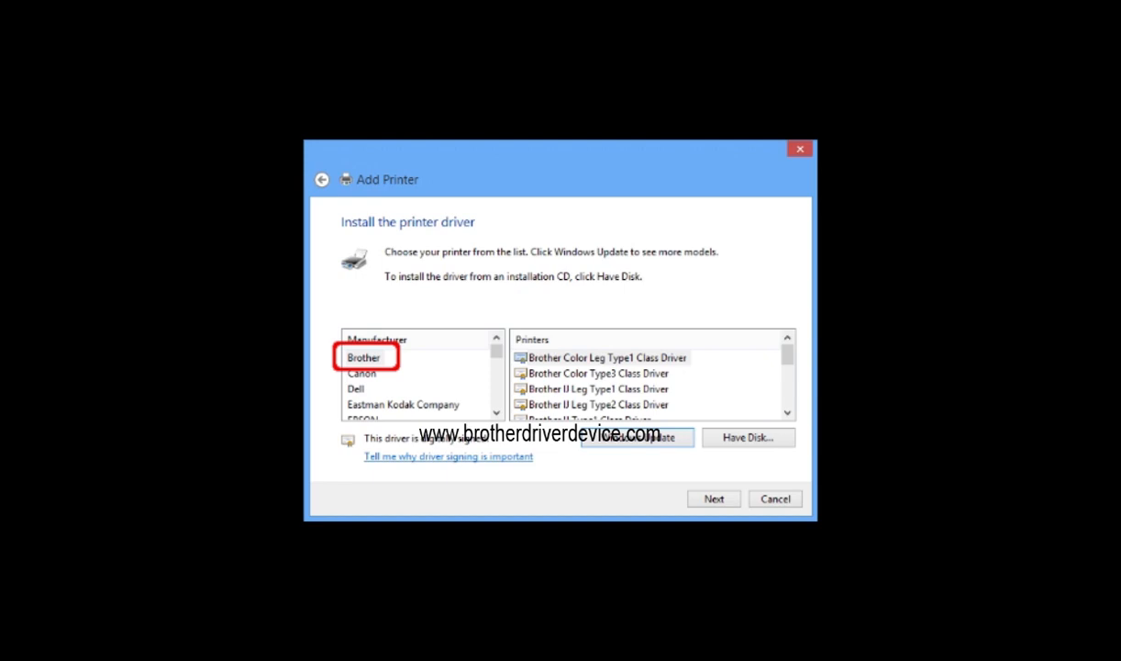
Step: Install the Brother MFC driver and add the printer without sharing it
left_click(363, 357)
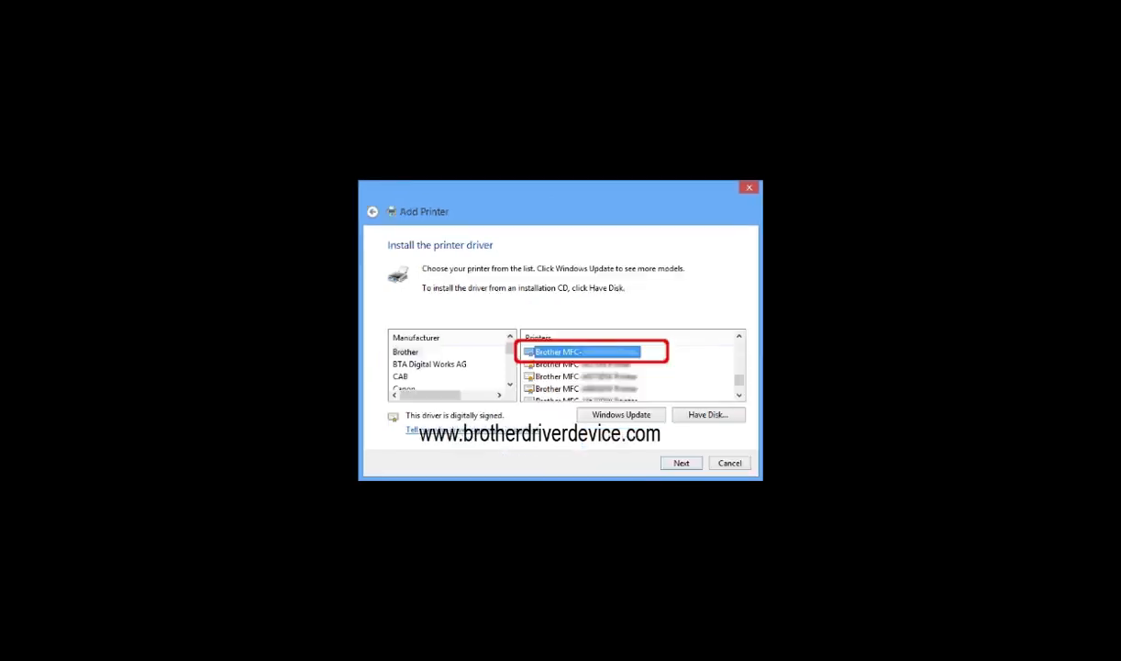
left_click(680, 463)
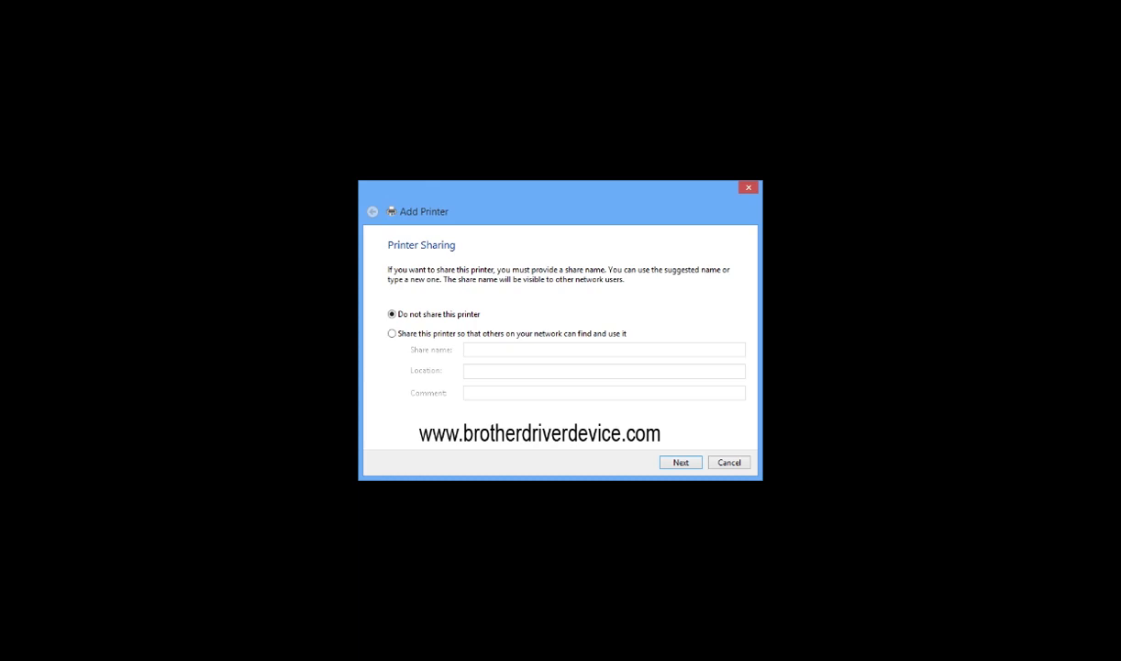
left_click(680, 461)
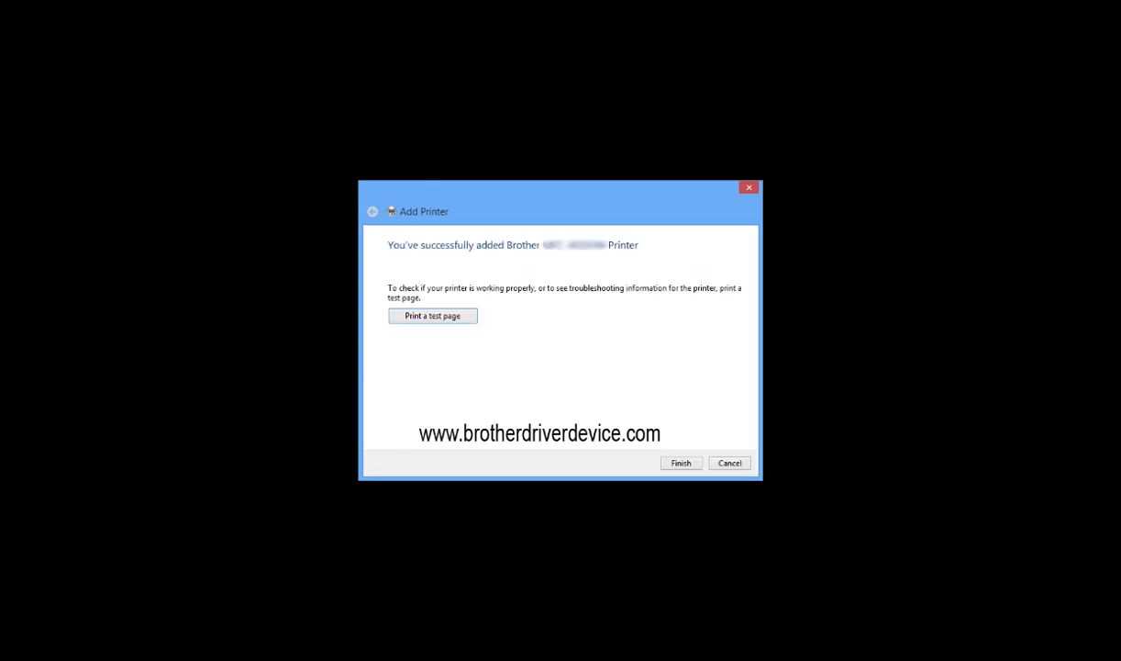